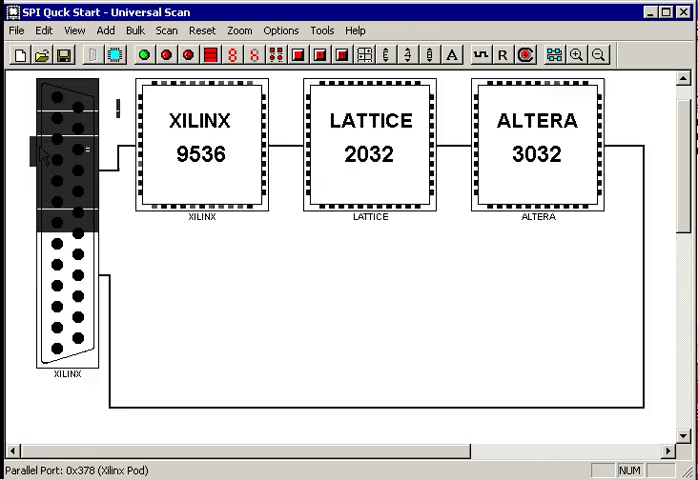
Open the Tools menu to reach the SPI flash programmer entry
left_click(205, 145)
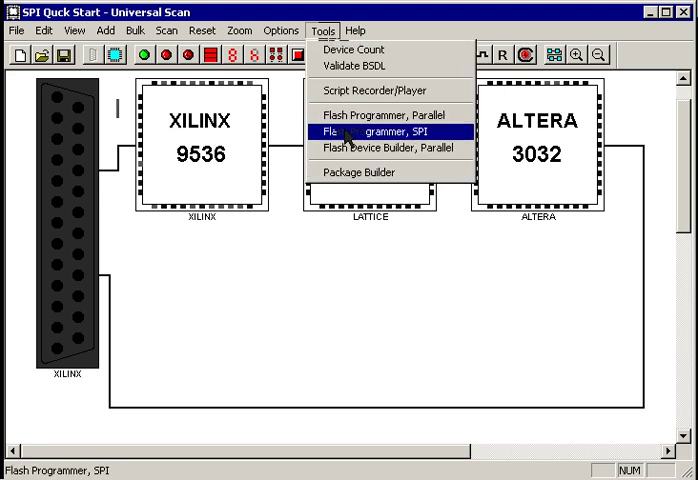
Load the SPI Quick Start setup, with SRecord_256Bytes_U.S19 as the data file
left_click(383, 132)
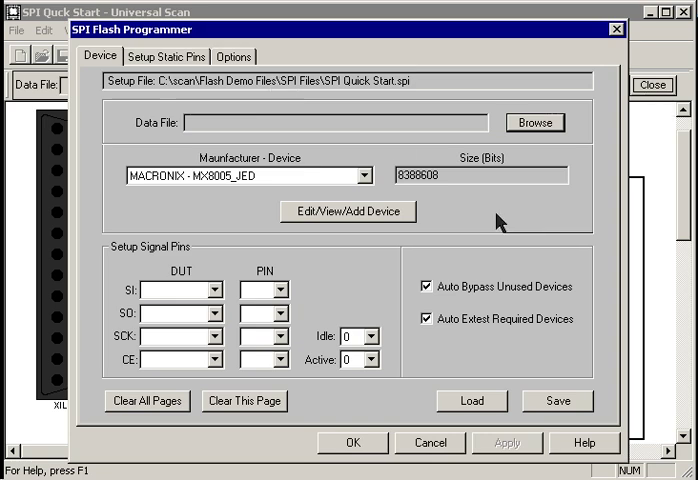
mouse_move(540, 128)
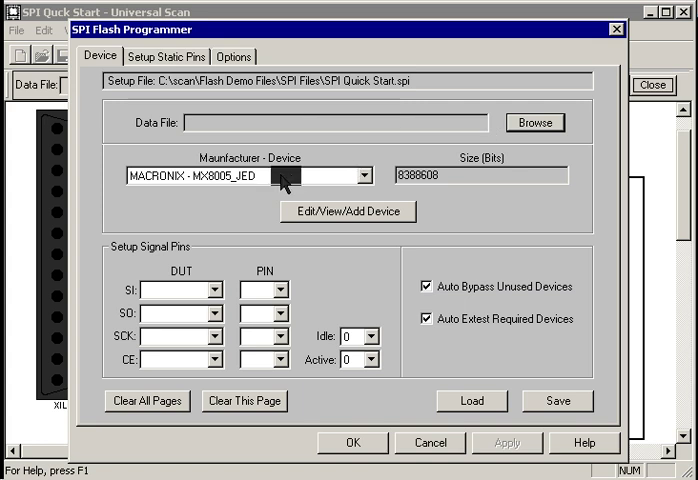
mouse_move(340, 203)
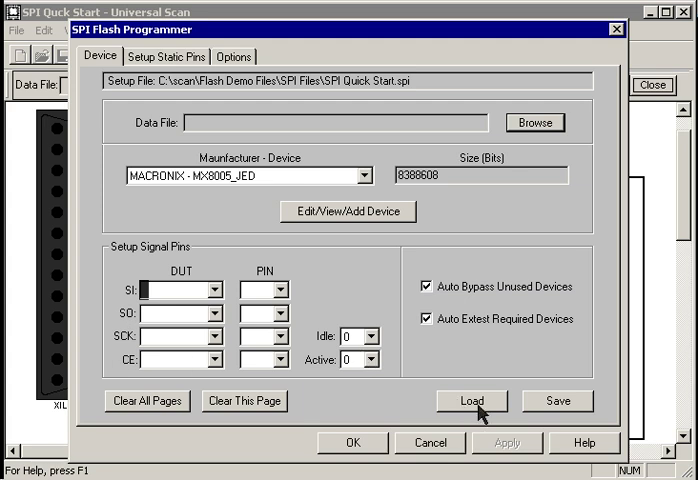
left_click(471, 400)
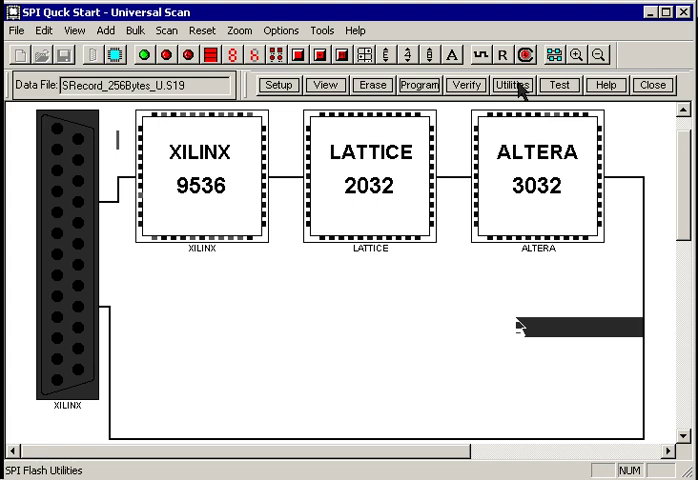
Read flash ID C2 20 14 and write 0 to the status register
left_click(512, 85)
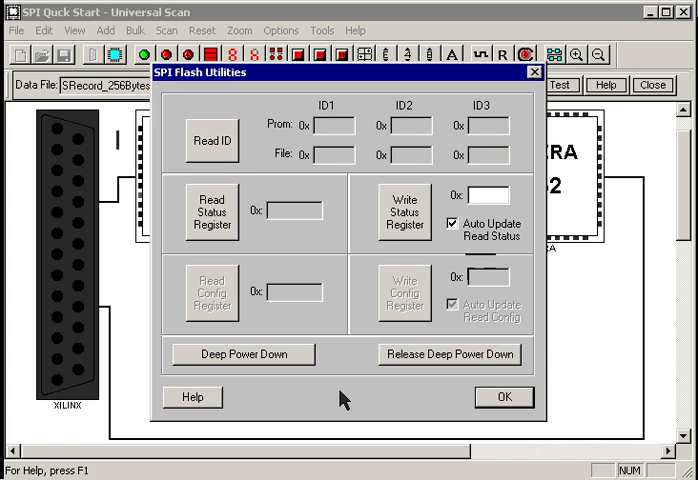
mouse_move(389, 120)
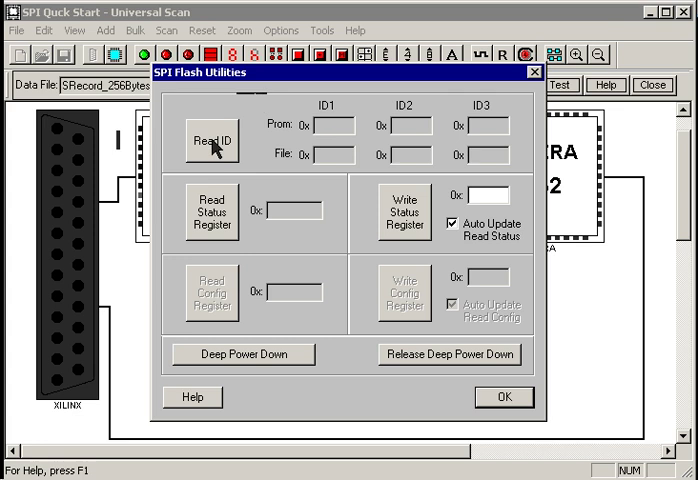
left_click(211, 140)
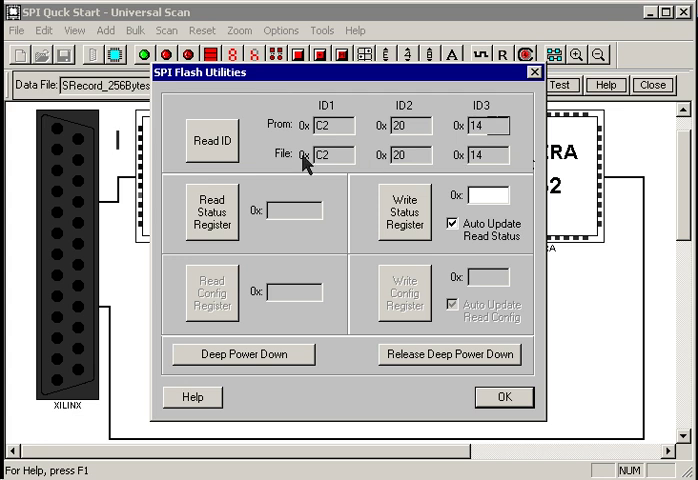
mouse_move(345, 122)
type("1")
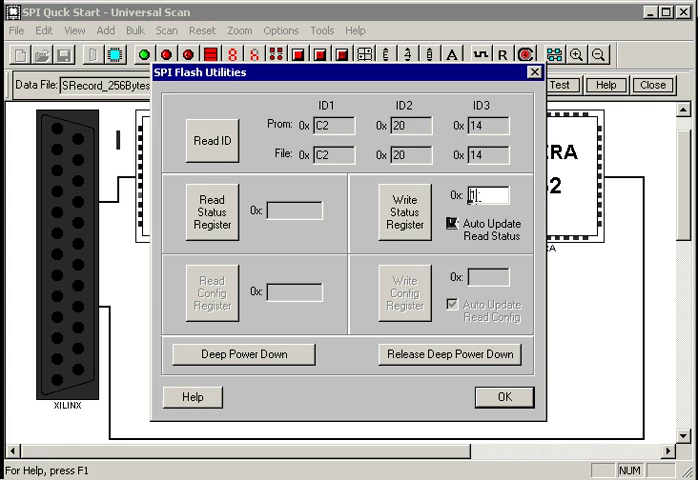
left_click(212, 222)
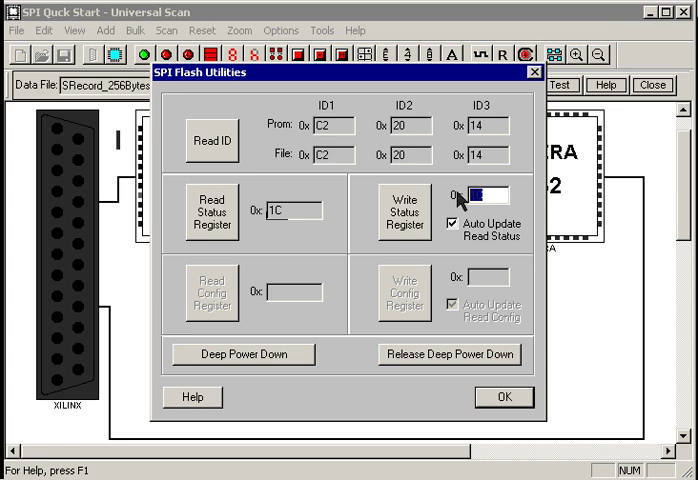
left_click(211, 212)
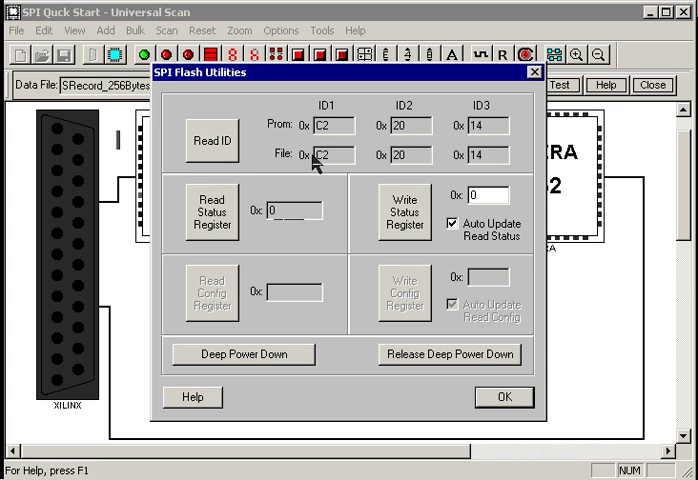
mouse_move(295, 123)
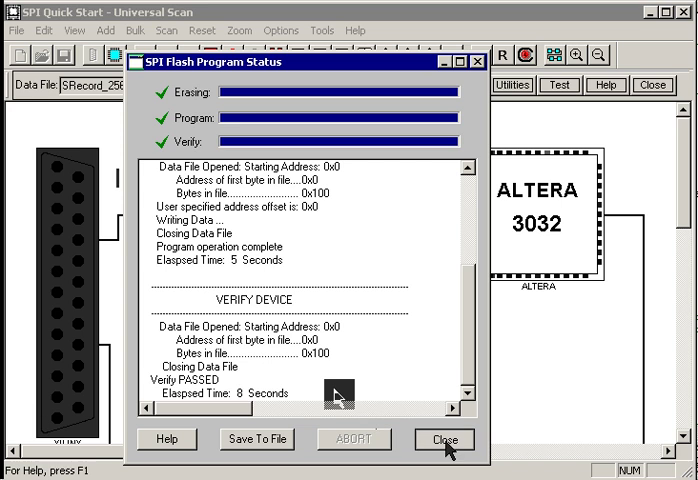
Close the status report after erase, program and verify of the 256-byte file pass
left_click(444, 439)
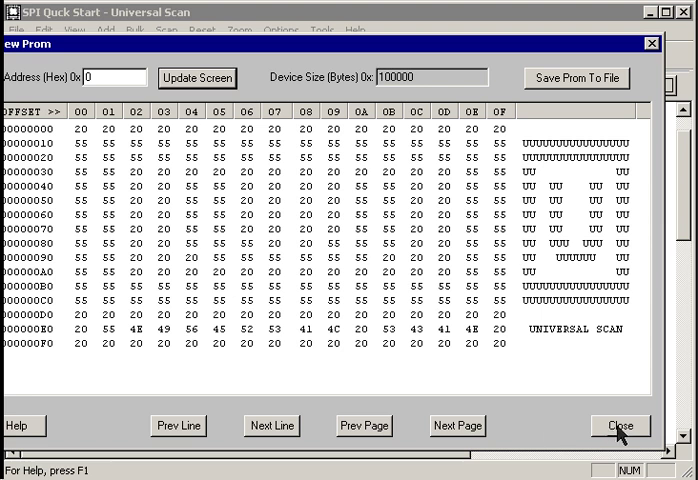
left_click(626, 425)
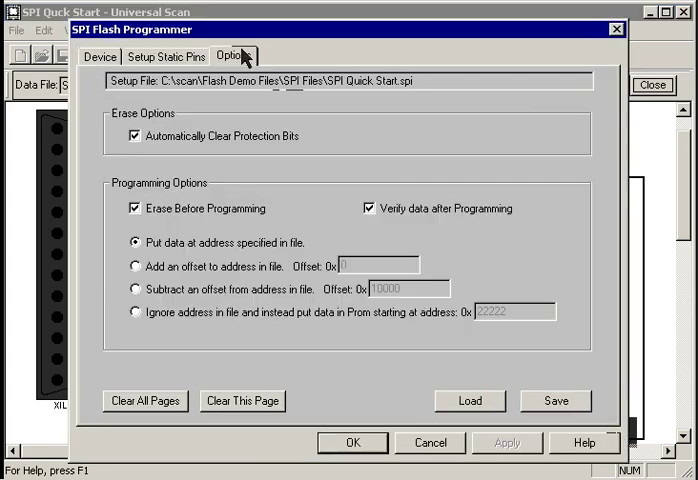
mouse_move(178, 195)
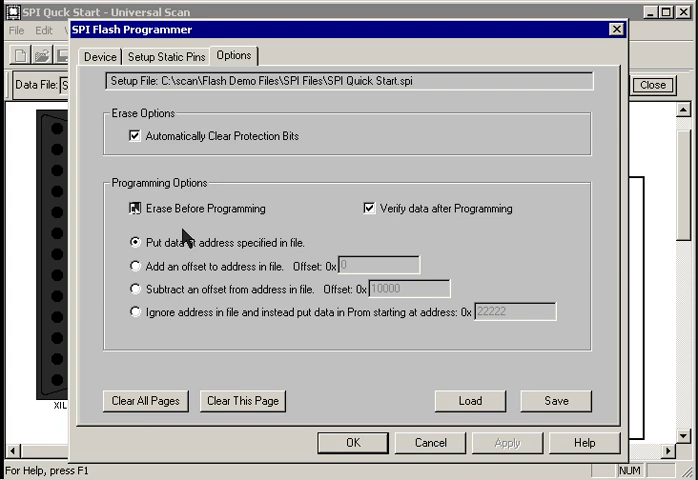
Turn off erase before programming, set start address 11111, and program the flash
left_click(362, 209)
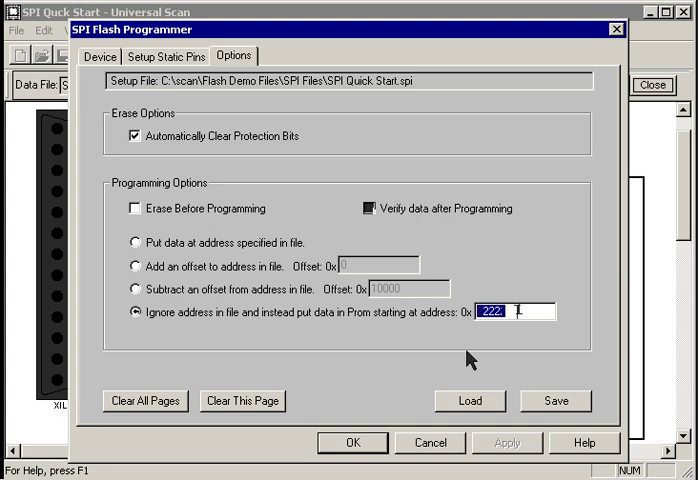
type("11111")
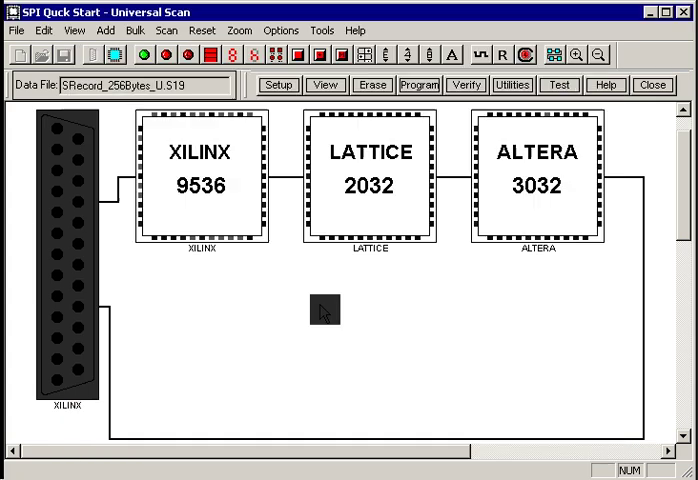
left_click(418, 84)
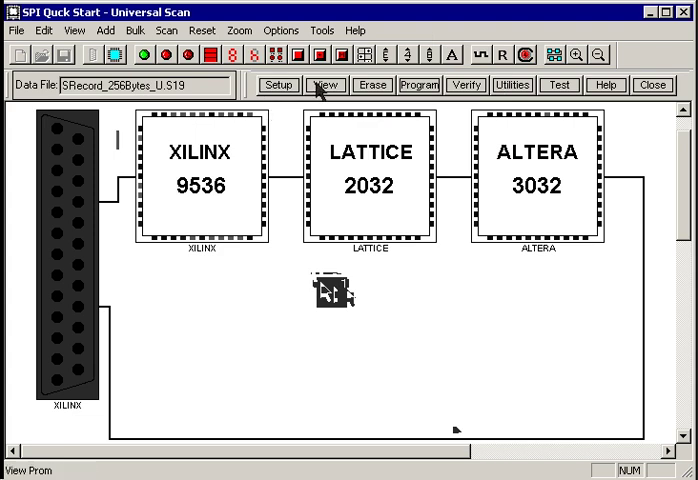
left_click(325, 84)
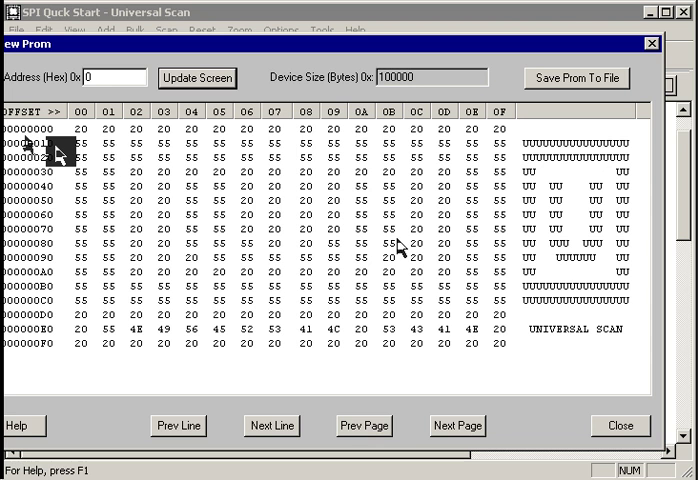
left_click(100, 78)
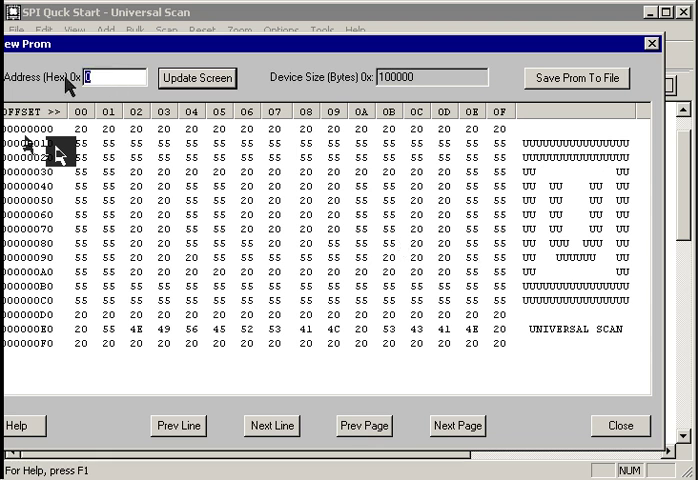
type("11111")
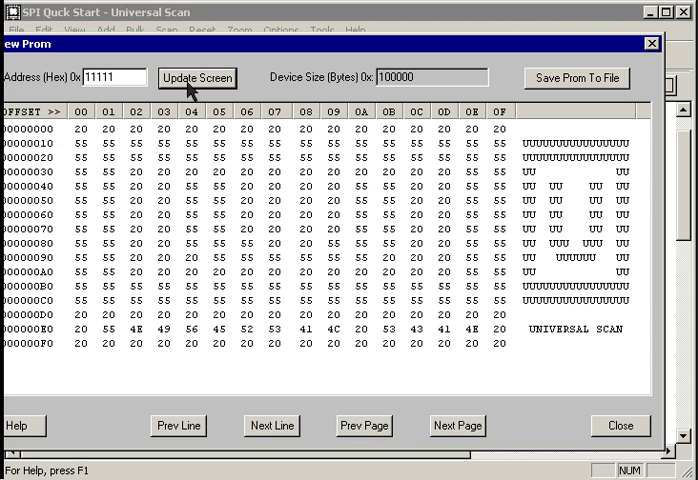
left_click(198, 78)
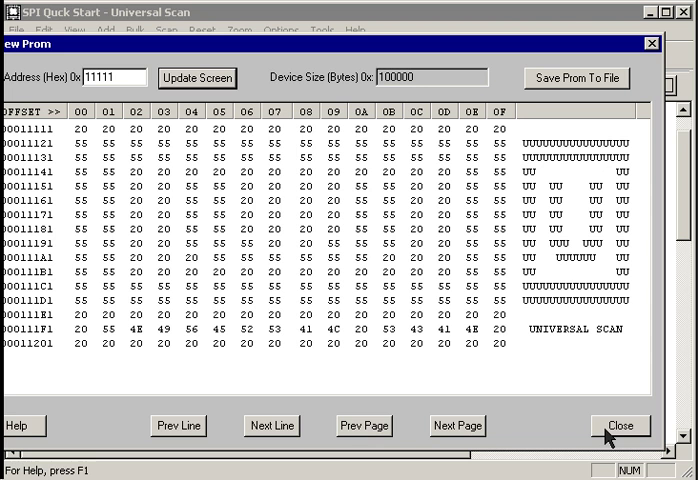
left_click(620, 425)
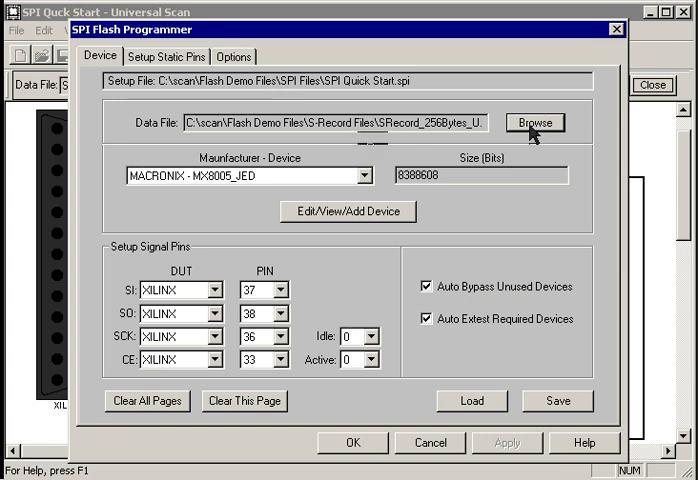
Switch the data file to Srecord_256Bytes.S19 and set start address 30000
left_click(536, 123)
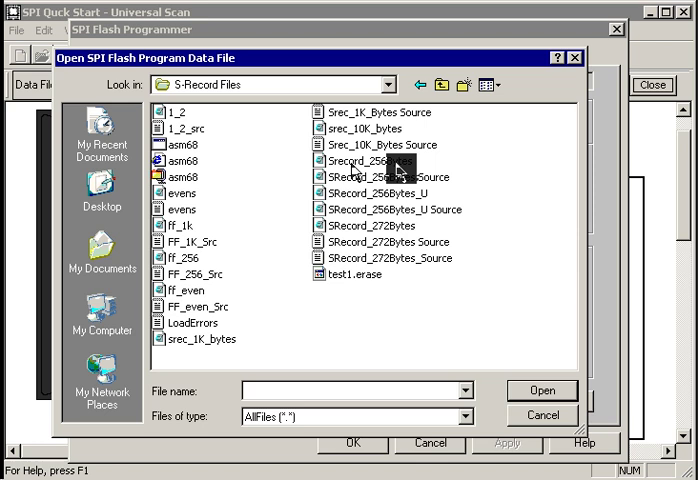
left_click(542, 390)
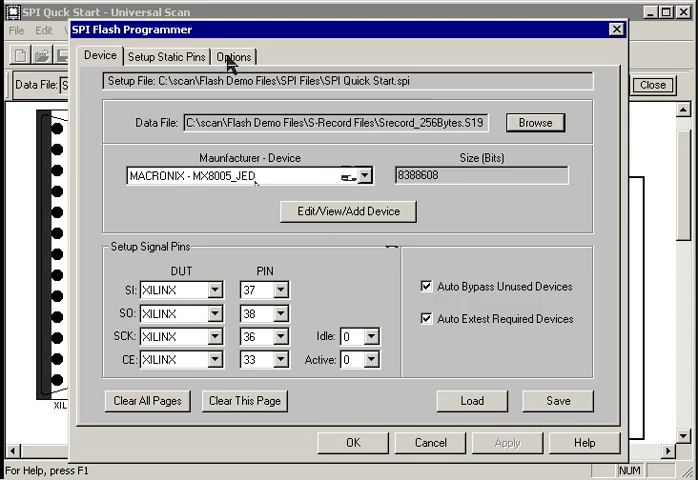
left_click(234, 56)
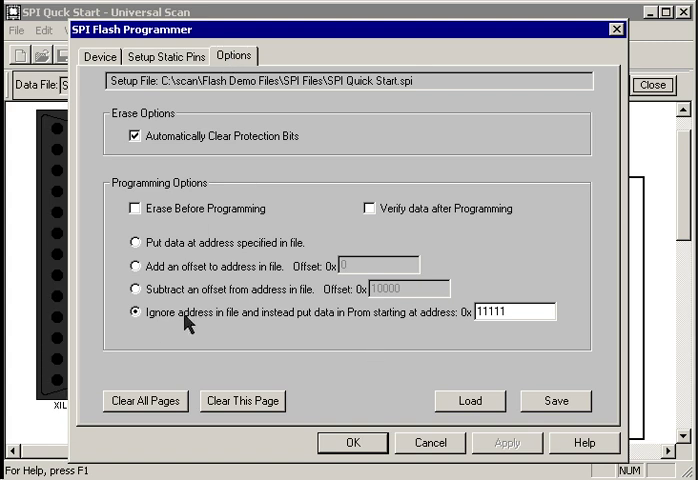
triple_click(508, 311)
type("30000")
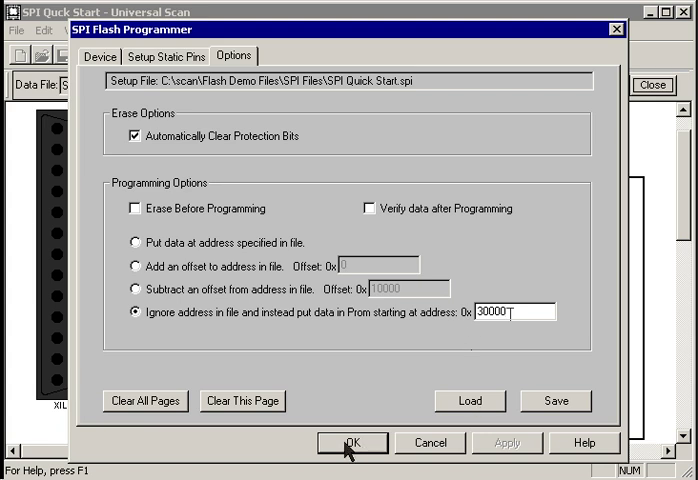
left_click(352, 442)
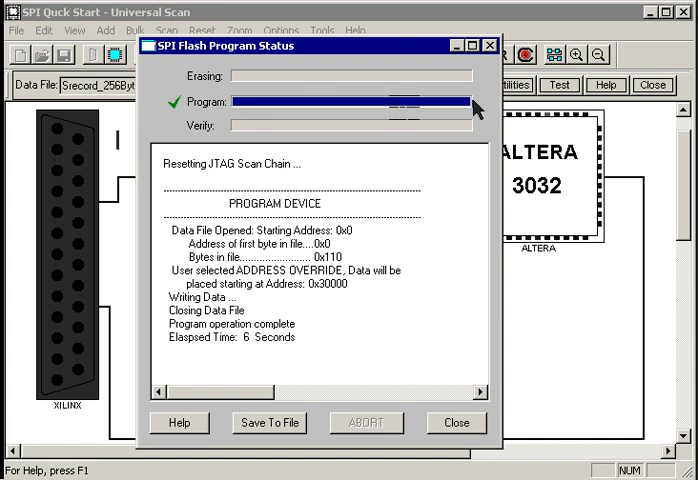
mouse_move(332, 132)
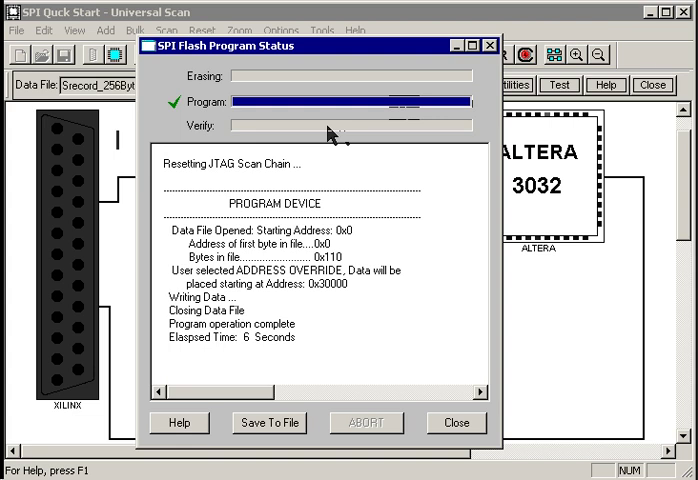
Close the 0x30000 programming report and open the PROM contents viewer
left_click(456, 422)
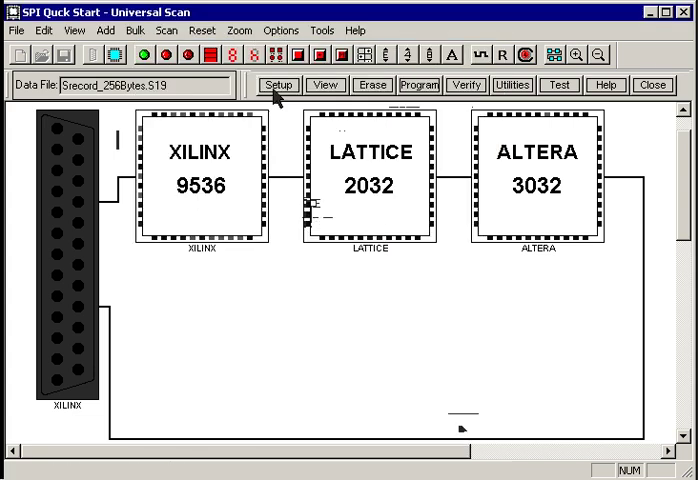
left_click(325, 85)
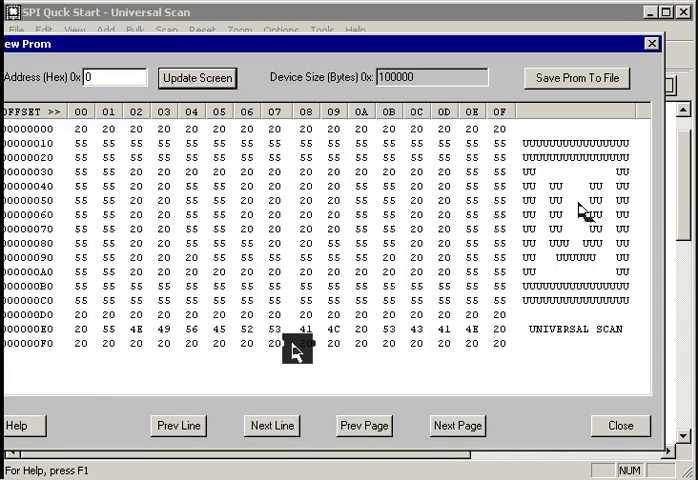
mouse_move(28, 140)
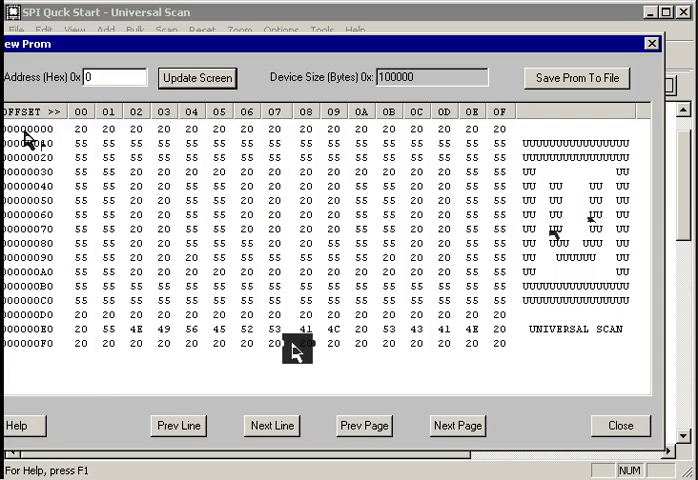
Inspect PROM contents at addresses 30000 and 11111, then close the viewer
left_click(110, 77)
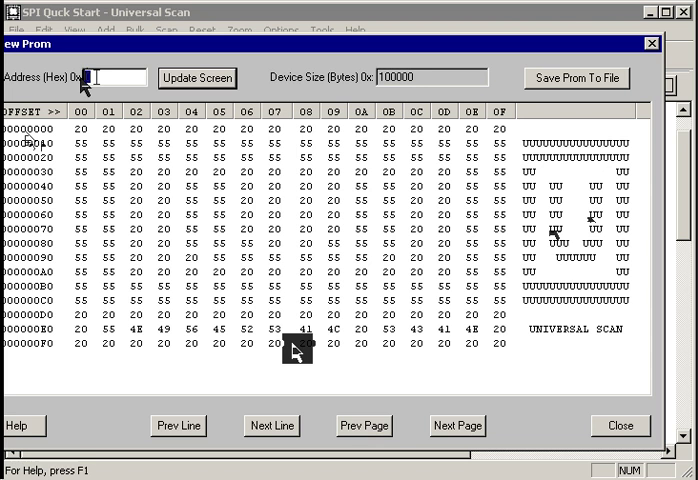
type("300")
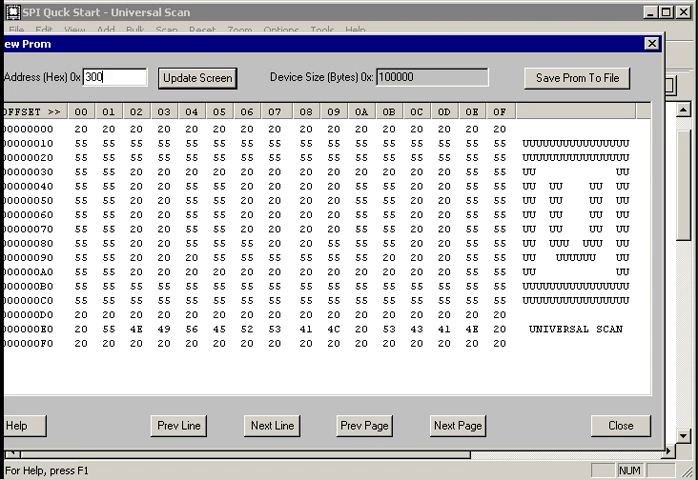
left_click(197, 77)
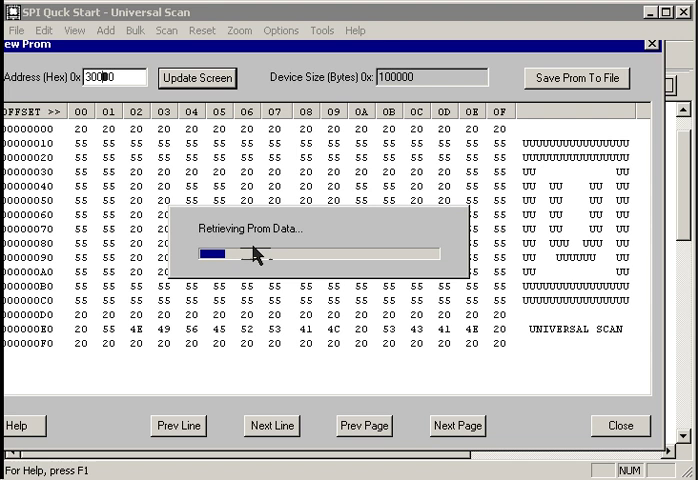
mouse_move(280, 315)
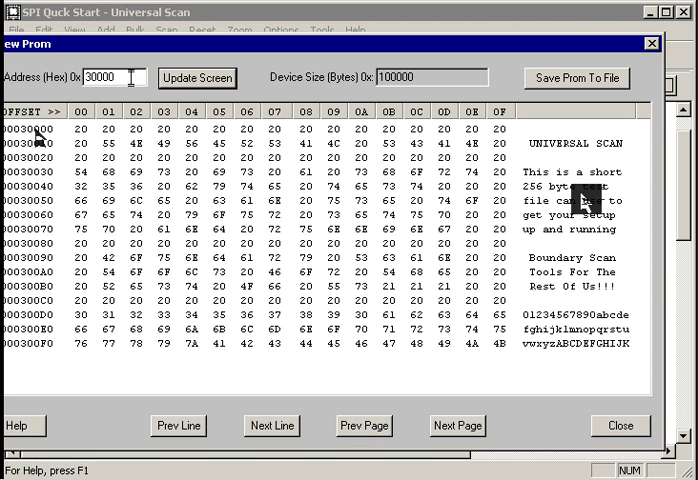
type("111")
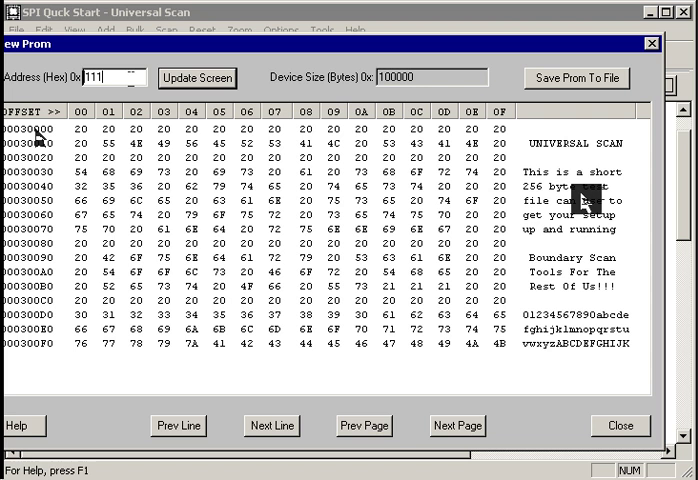
left_click(197, 77)
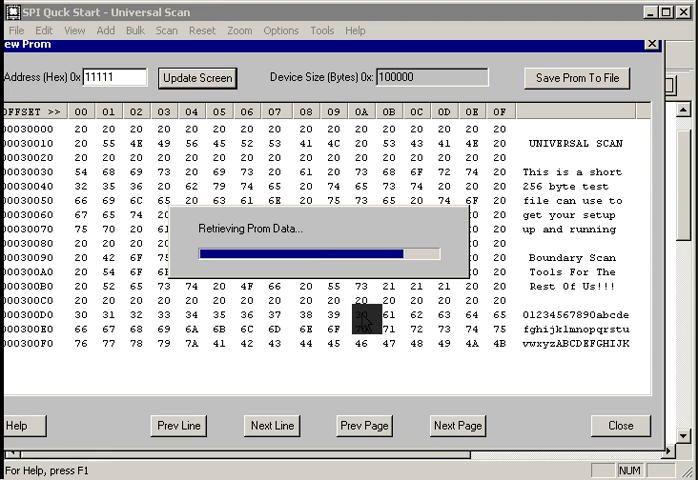
left_click(198, 78)
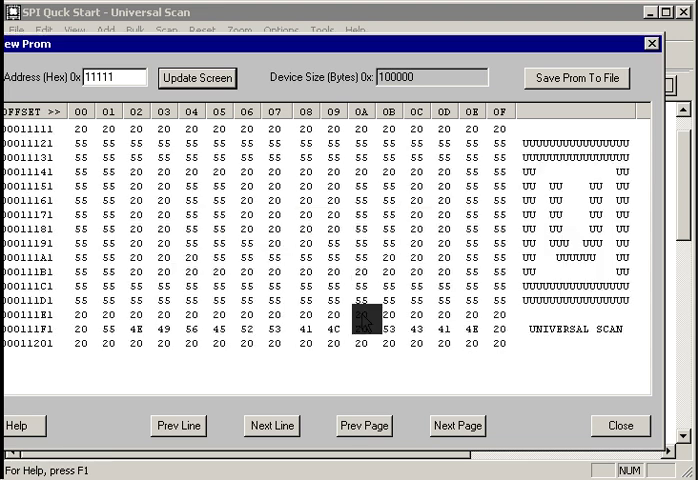
left_click(624, 425)
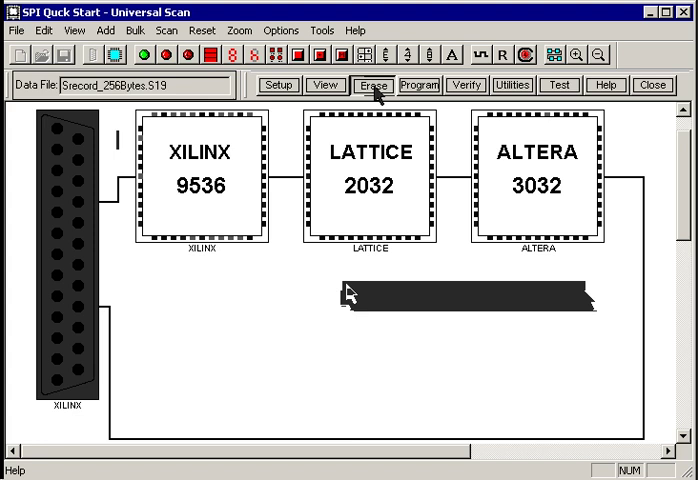
Select Erase Part of Device, delete the old 0x30000 range, and enter end 3FFF
left_click(369, 84)
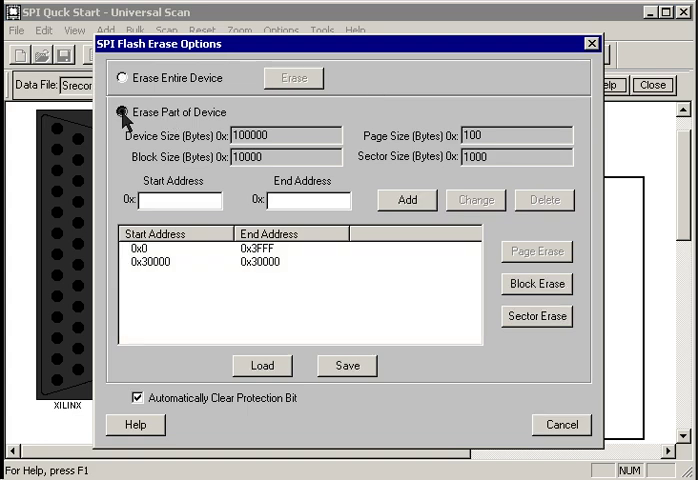
left_click(160, 248)
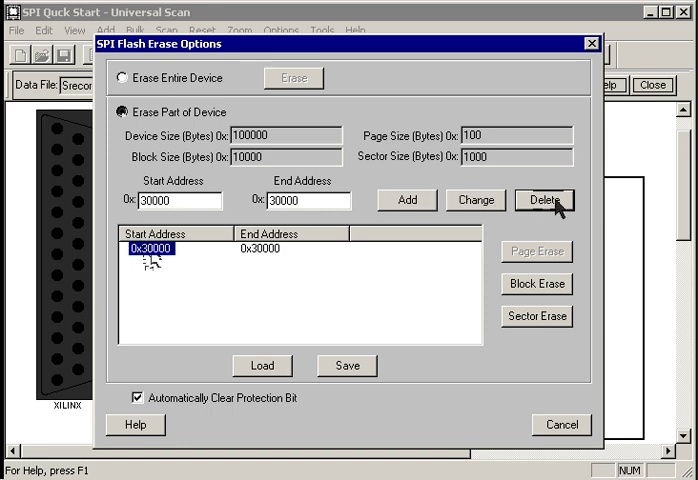
left_click(544, 200)
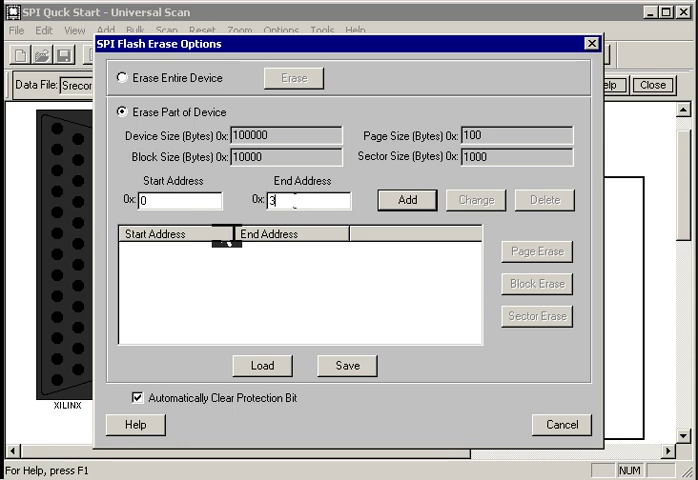
type("FFF")
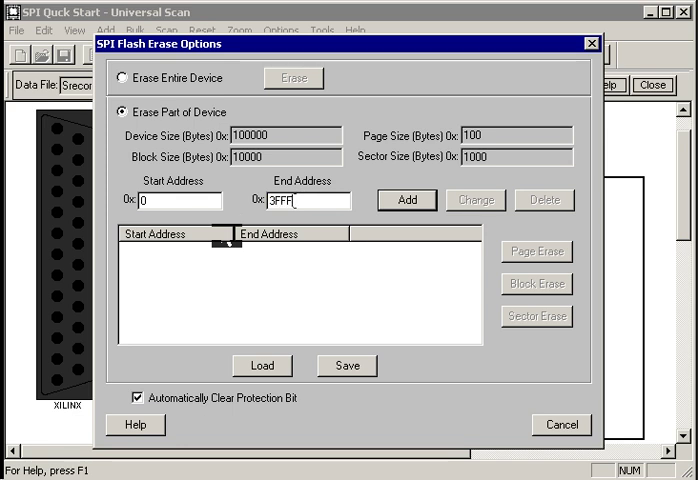
Add erase ranges 0x0–0x3FFF and 0x30000–0x30000 to the list
left_click(414, 200)
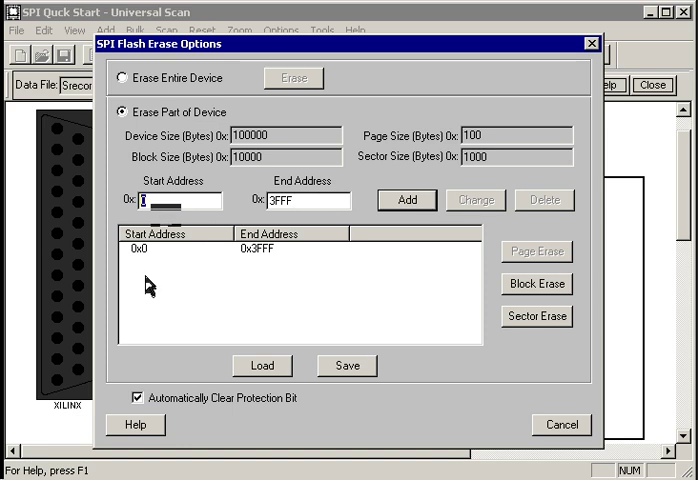
type("30000")
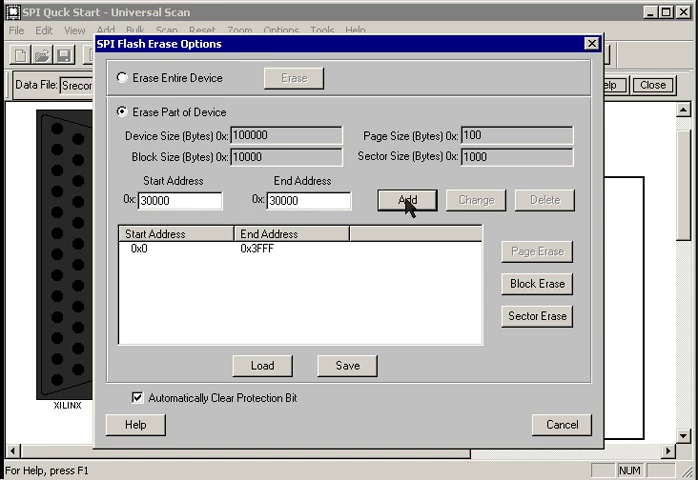
left_click(410, 200)
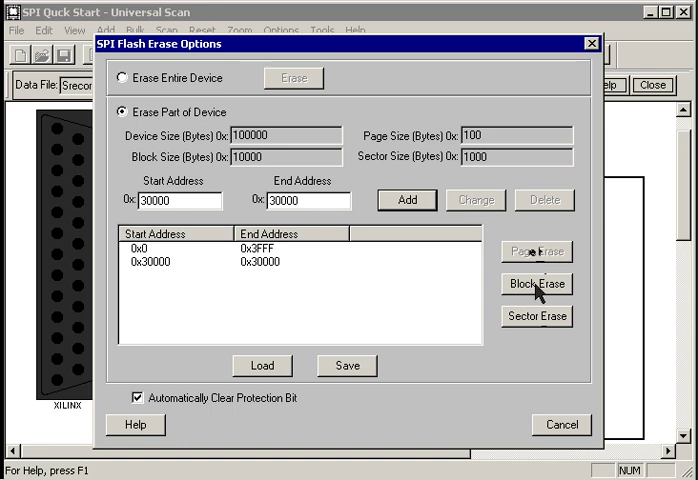
mouse_move(538, 321)
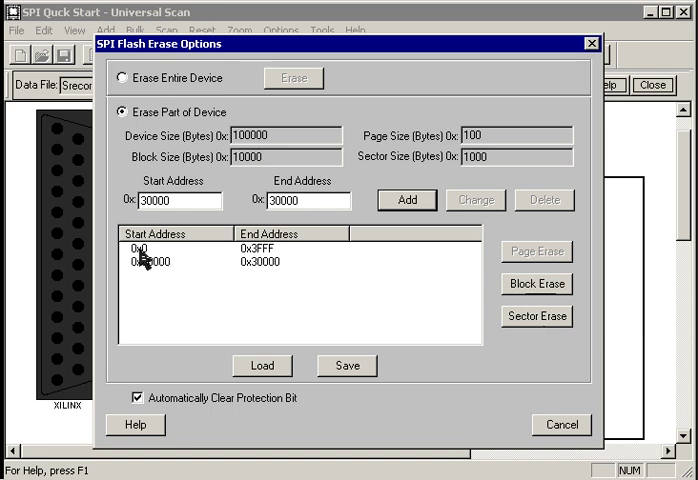
Sector-erase the 0x1000-byte blocks from 0x0 through 0x3000 and at 0x30000, then dismiss the report
left_click(145, 247)
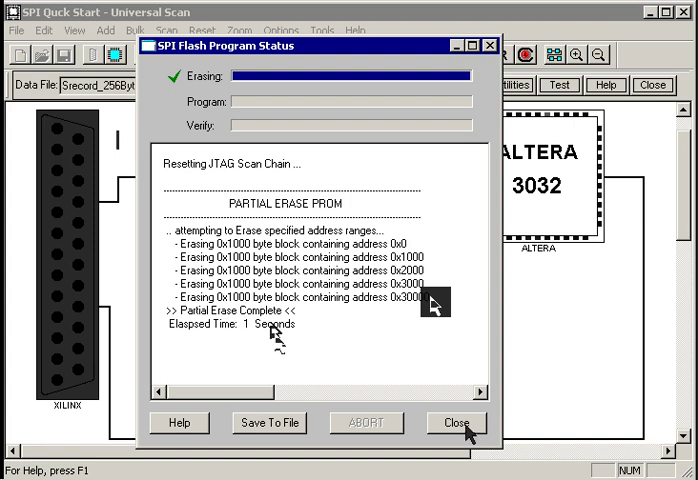
left_click(456, 422)
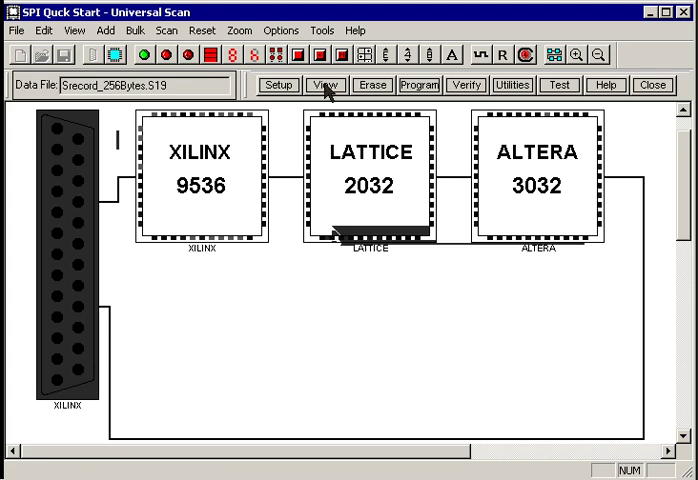
View the PROM contents at address 0x30000 and confirm the erased bytes read FF
left_click(322, 85)
type("3")
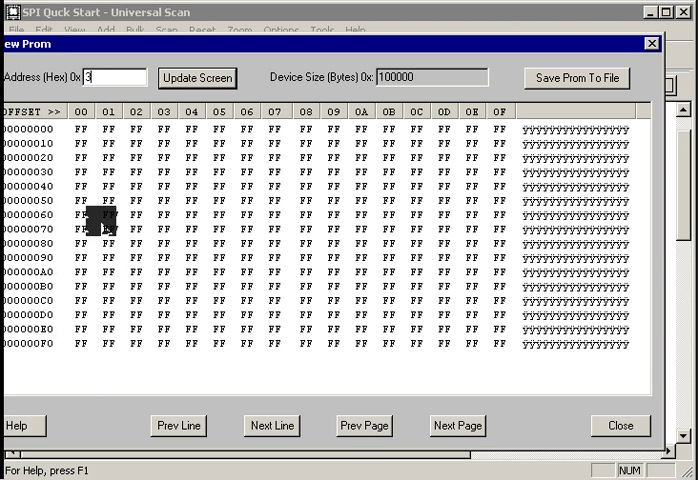
type("0000")
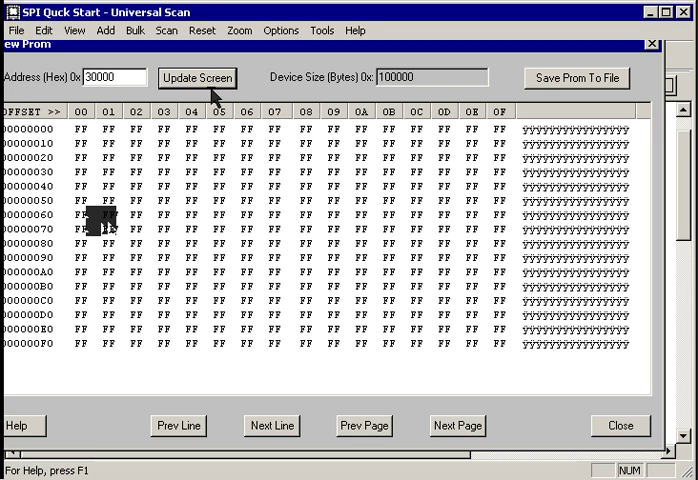
left_click(197, 78)
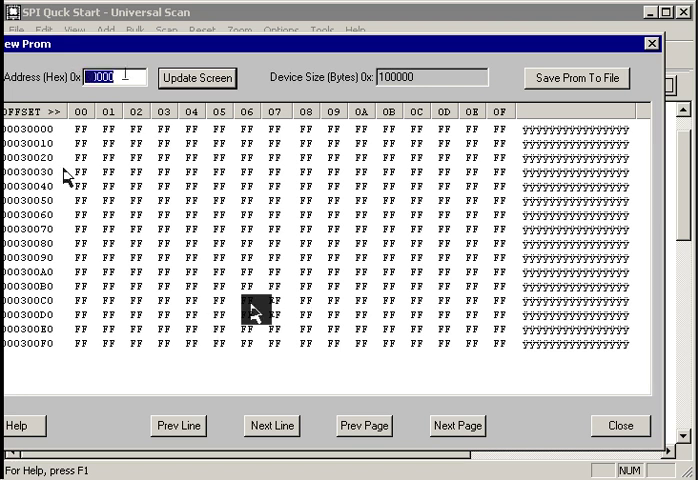
type("11")
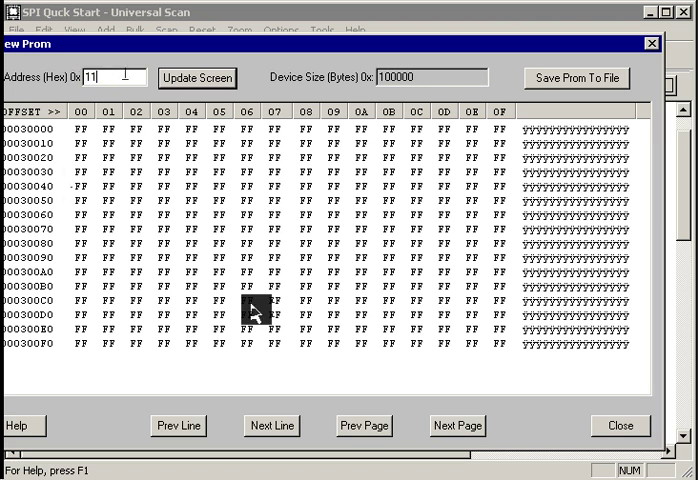